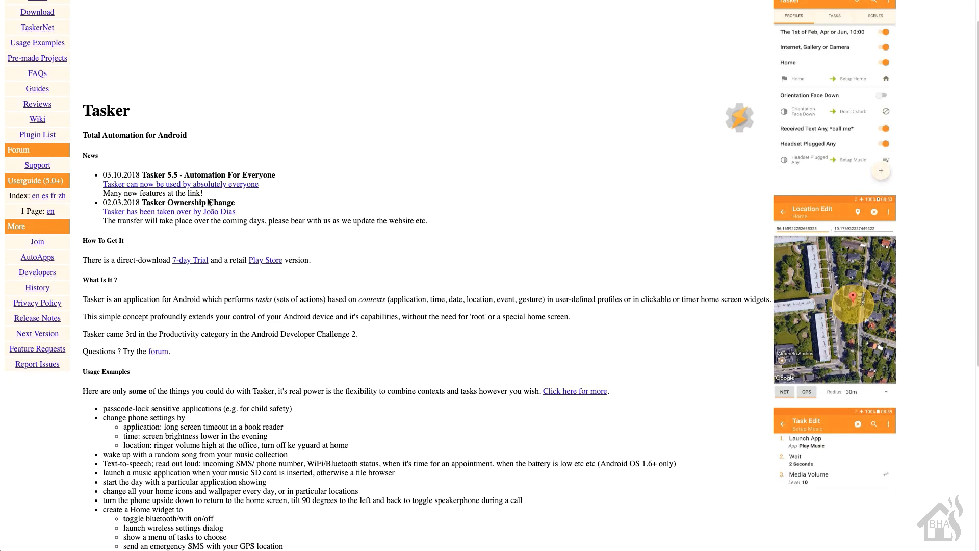
Scroll SuperSU's Apps list to confirm Tasker's access is set to Grant
{"action": "scroll", "scroll_direction": "down", "scroll_amount": 3}
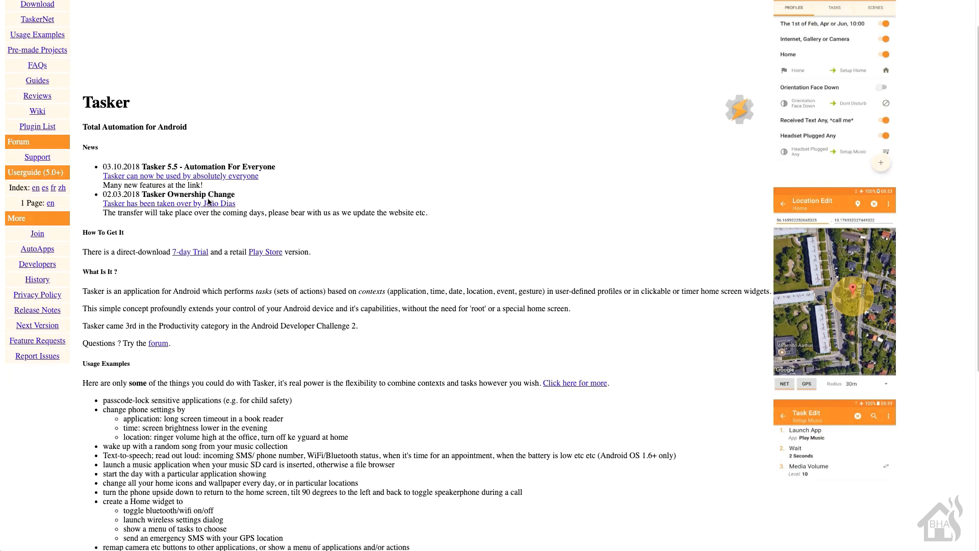
{"action": "scroll", "scroll_direction": "down", "scroll_amount": 3}
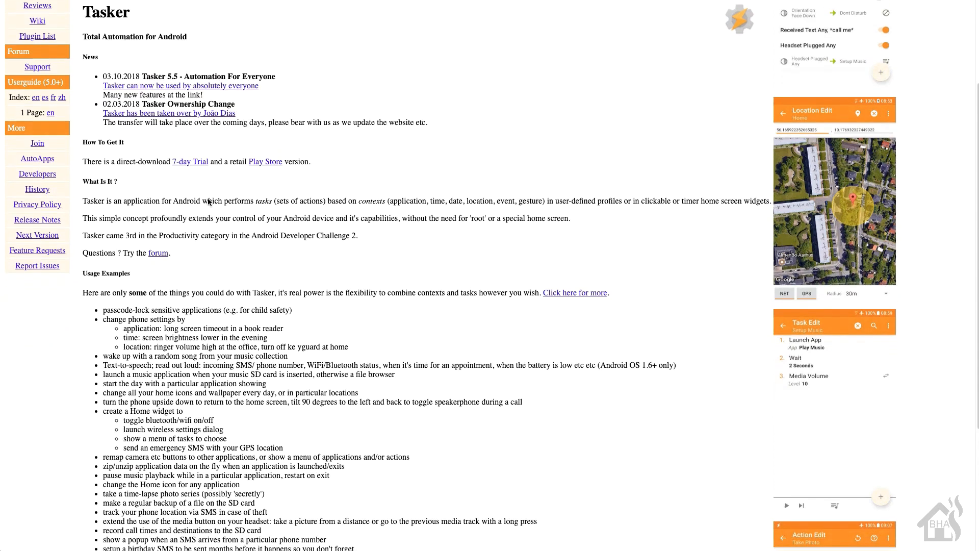
{"action": "scroll", "scroll_direction": "down", "scroll_amount": 3}
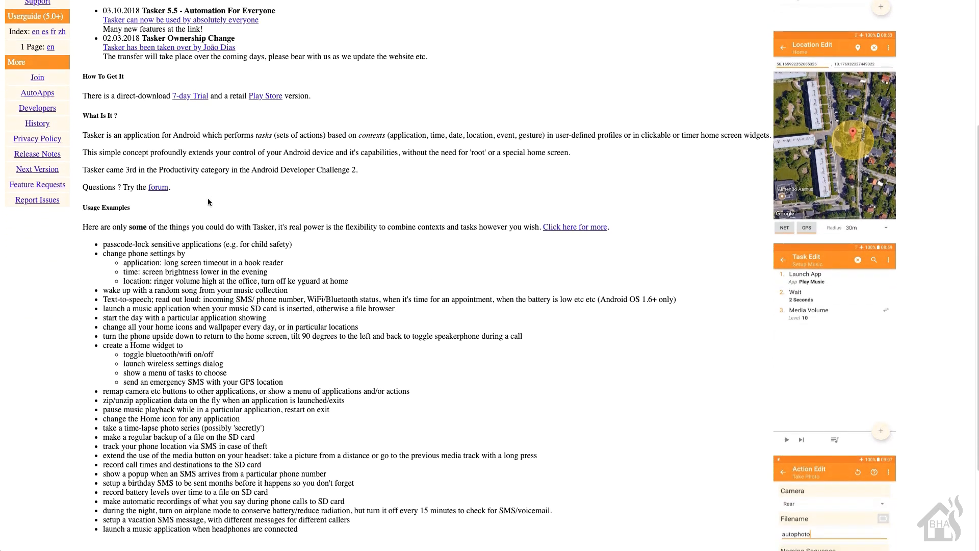
{"action": "scroll", "scroll_direction": "down", "scroll_amount": 3}
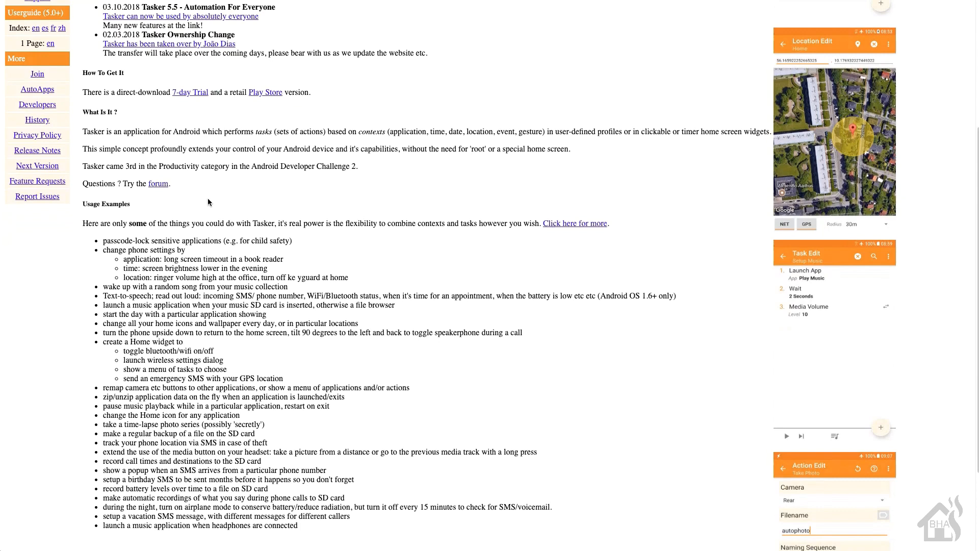
{"action": "scroll", "scroll_direction": "down", "scroll_amount": 3}
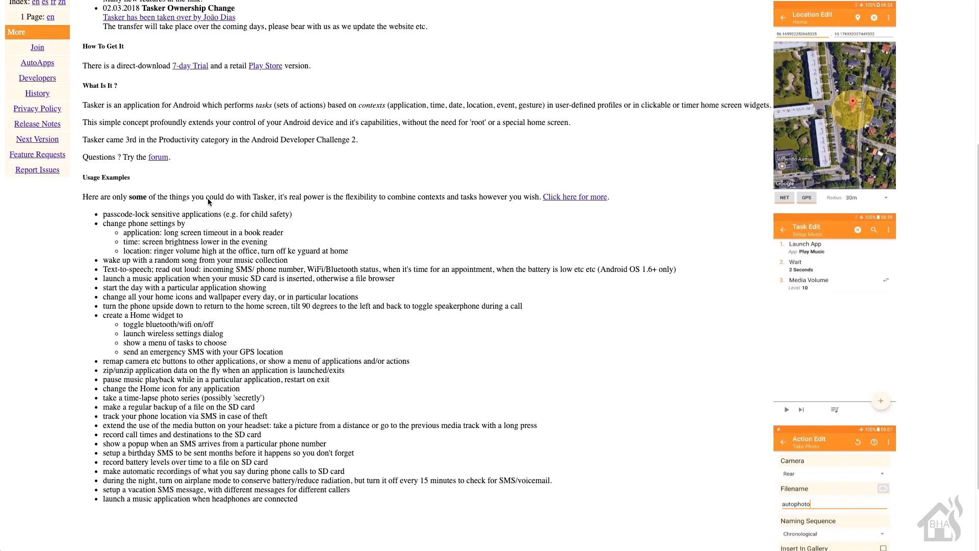
{"action": "scroll", "scroll_direction": "down", "scroll_amount": 3}
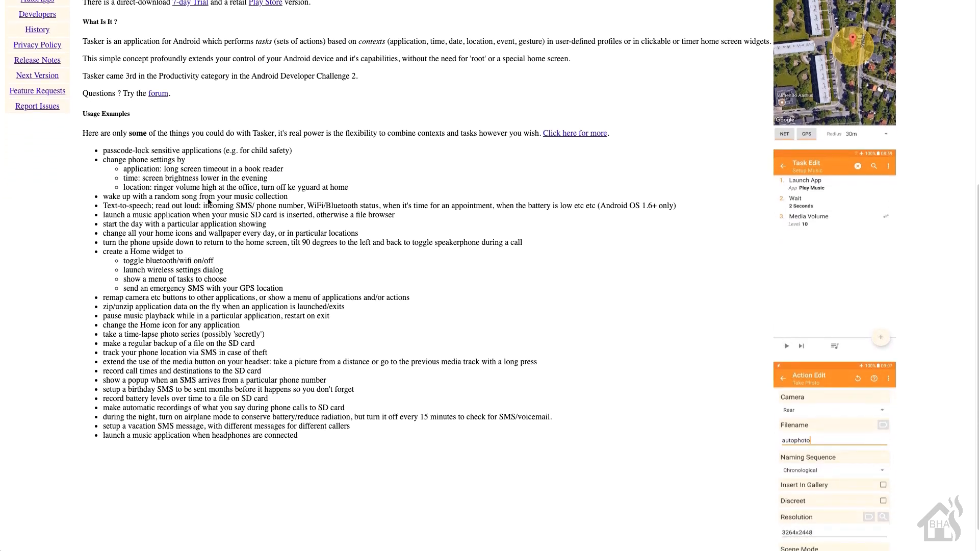
{"action": "scroll", "scroll_direction": "down", "scroll_amount": 3}
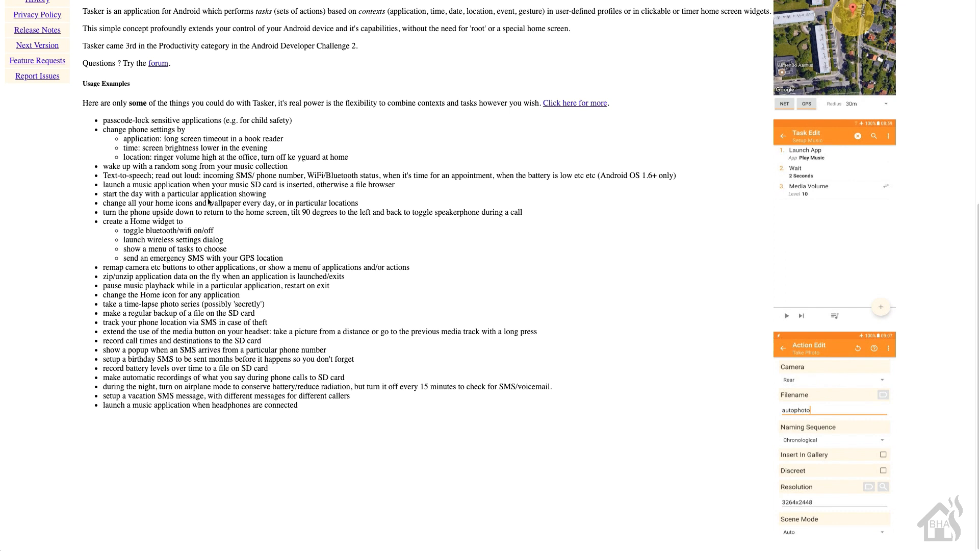
{"action": "mouse_move", "coordinate": [655, 116]}
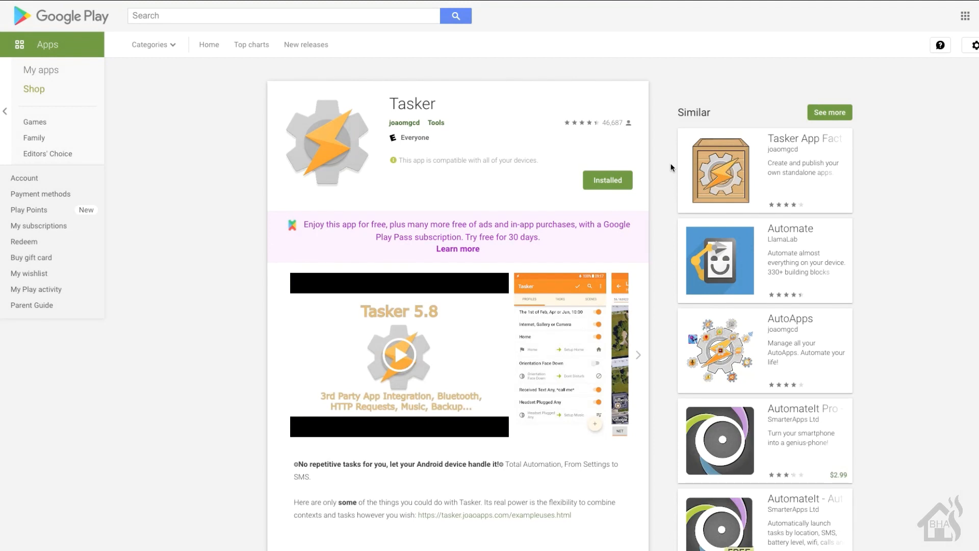
{"action": "scroll", "scroll_direction": "down", "scroll_amount": 3}
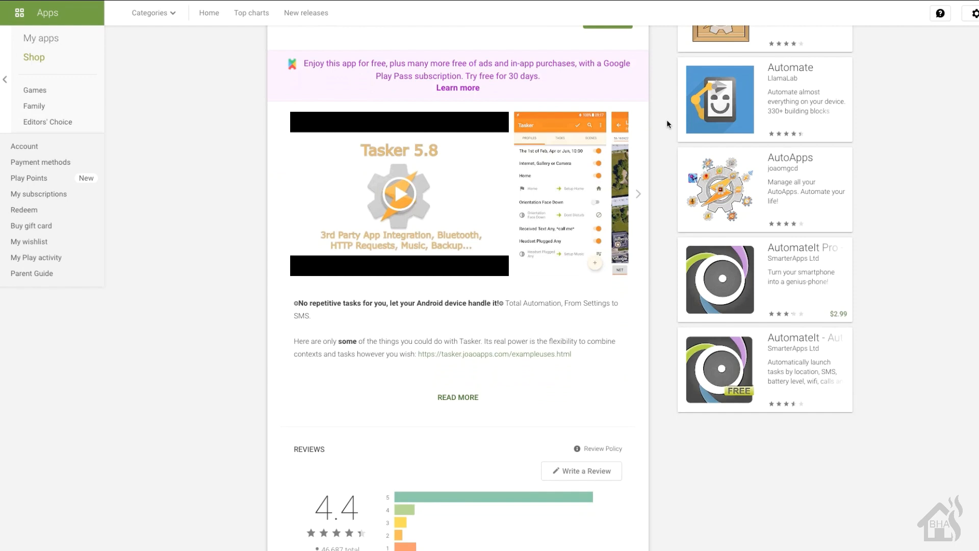
{"action": "scroll", "scroll_direction": "down", "scroll_amount": 3}
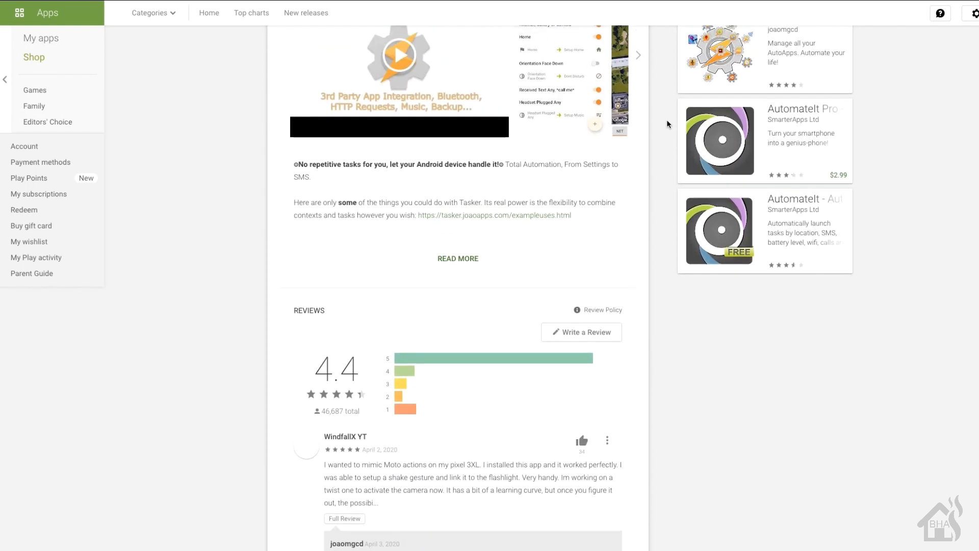
{"action": "scroll", "scroll_direction": "up", "scroll_amount": 3}
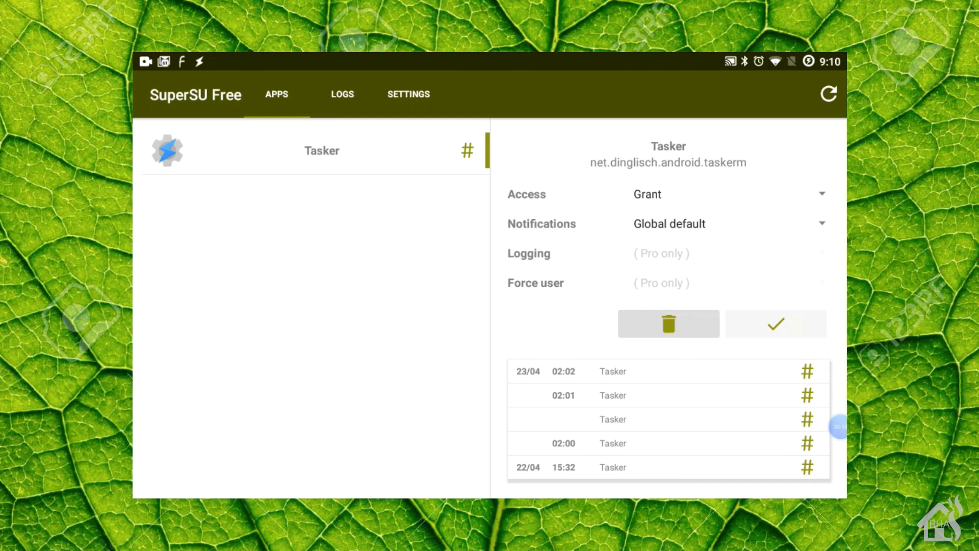
View SuperSU's Logs of Tasker's superuser requests
{"action": "left_click", "coordinate": [343, 94]}
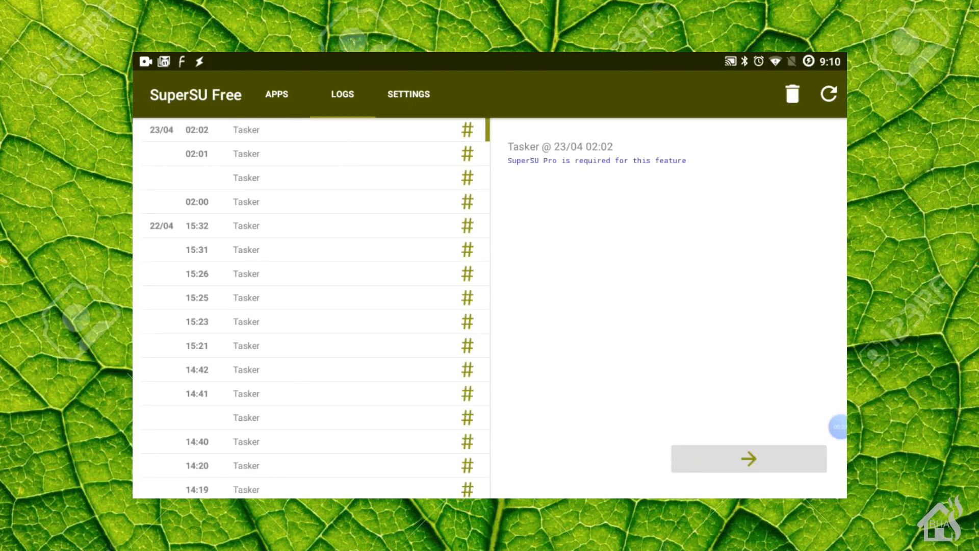
{"action": "left_click", "coordinate": [408, 94]}
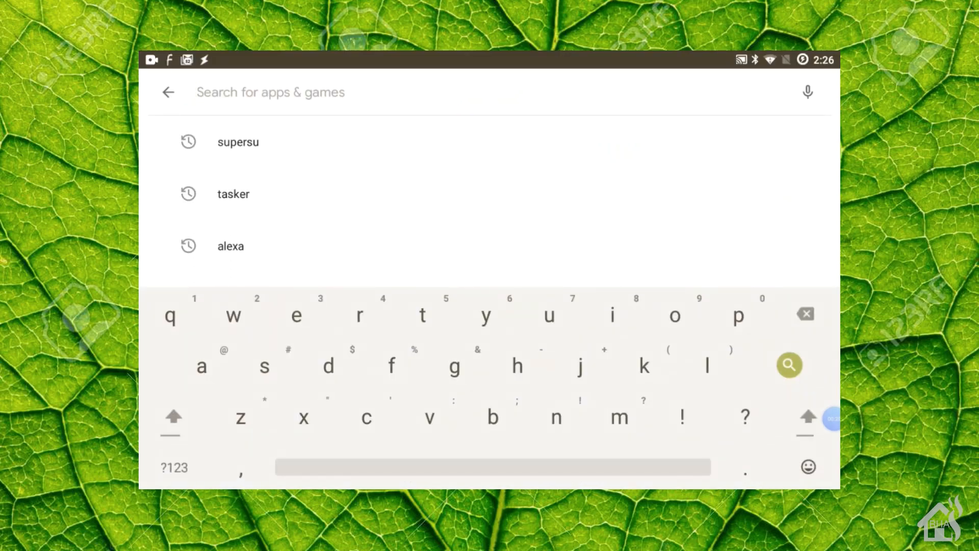
Search Play Store for 'tasker', pick Tasker from the results and launch the installed app
{"action": "left_click", "coordinate": [233, 194]}
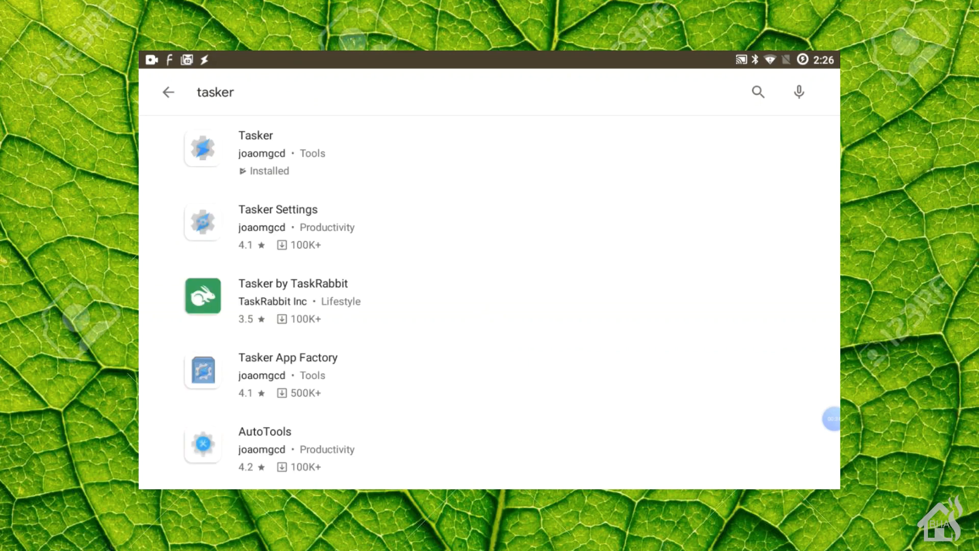
{"action": "left_click", "coordinate": [255, 135]}
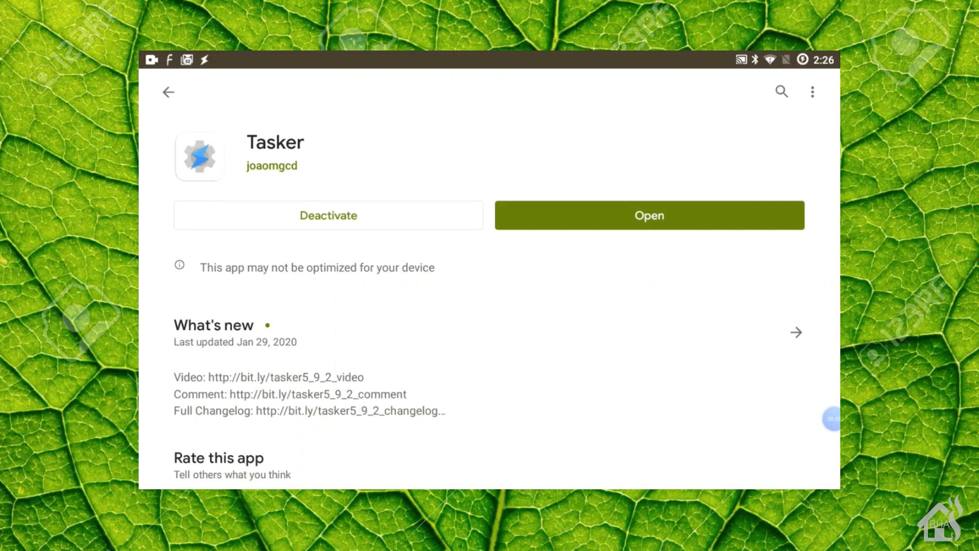
{"action": "left_click", "coordinate": [649, 215]}
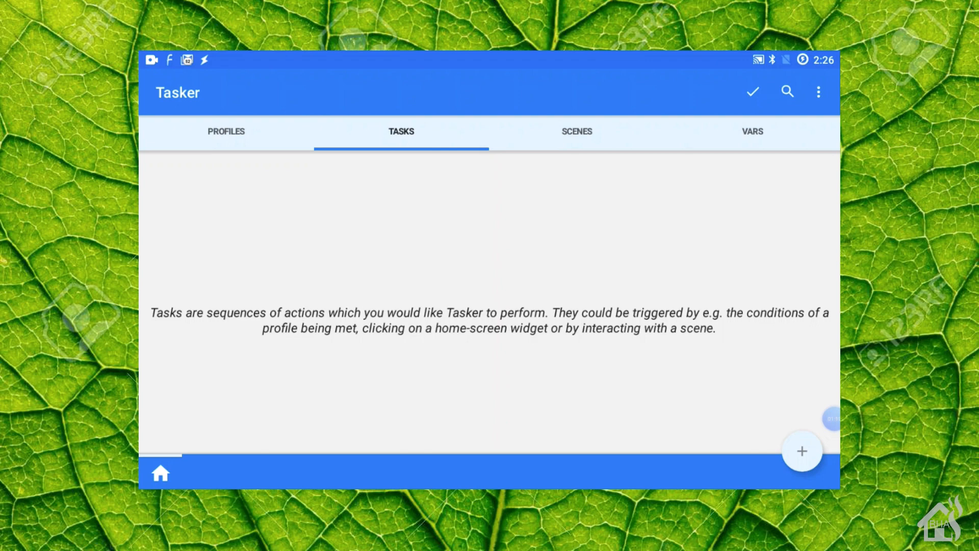
Add a new task named Reboot and confirm the name to reach its editor
{"action": "left_click", "coordinate": [802, 451]}
{"action": "type", "text": "R"}
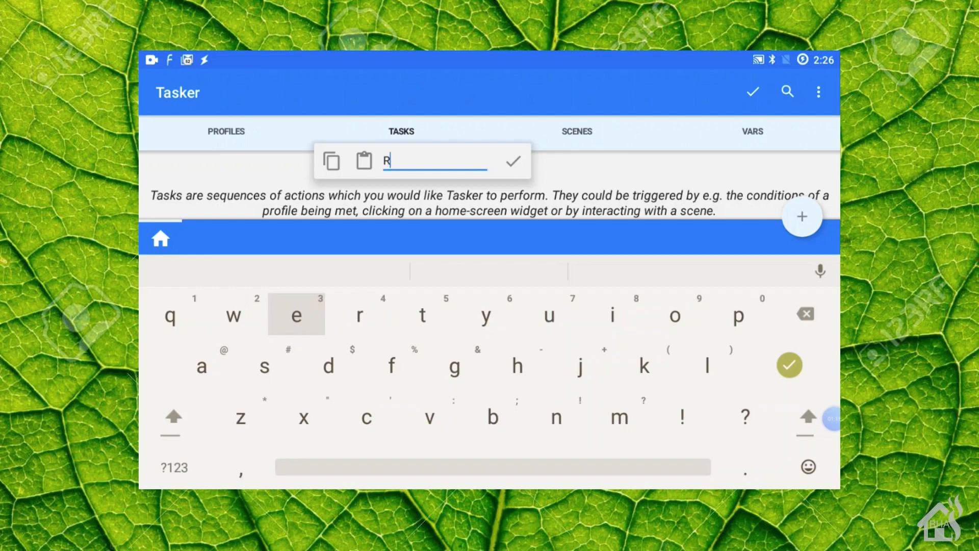
{"action": "type", "text": "eboo"}
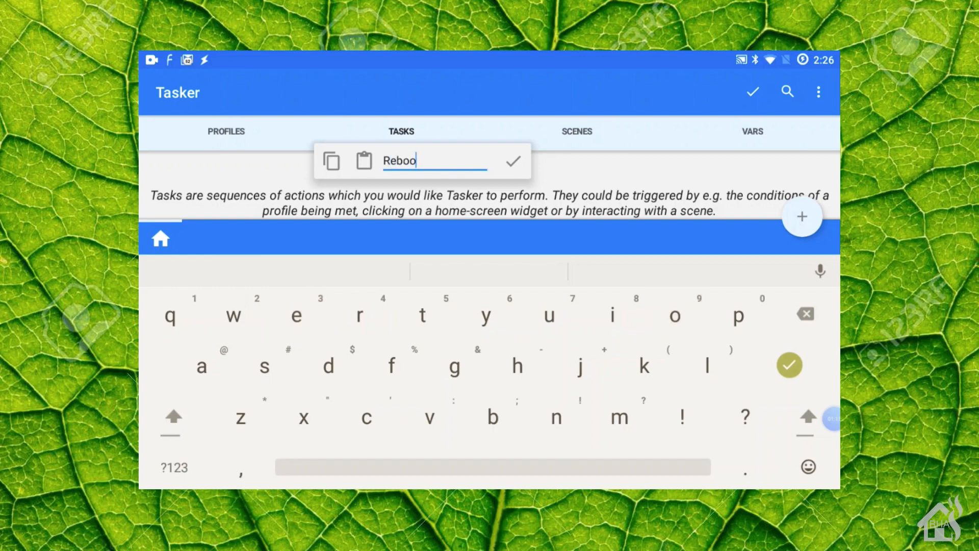
{"action": "left_click", "coordinate": [513, 160]}
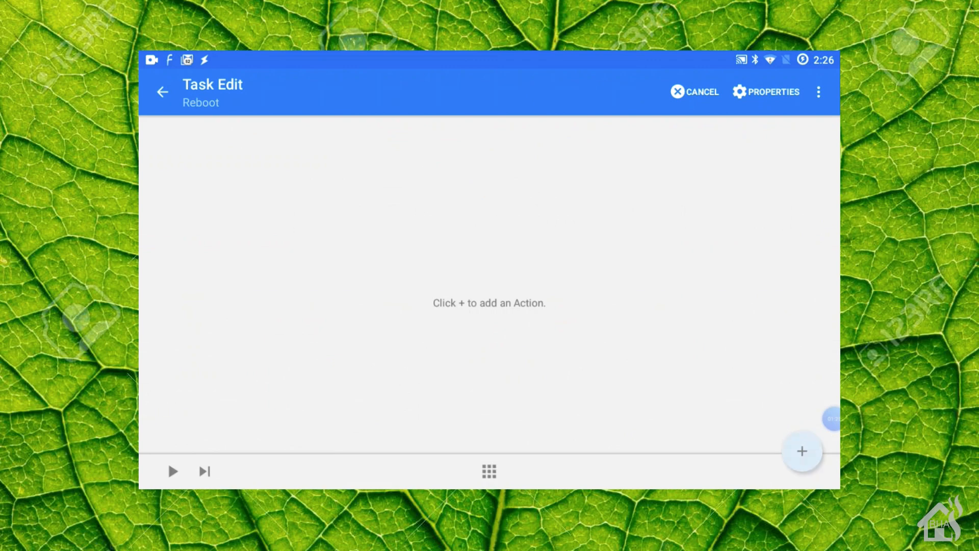
Add a System > Reboot action with Type Normal to the task
{"action": "left_click", "coordinate": [802, 451]}
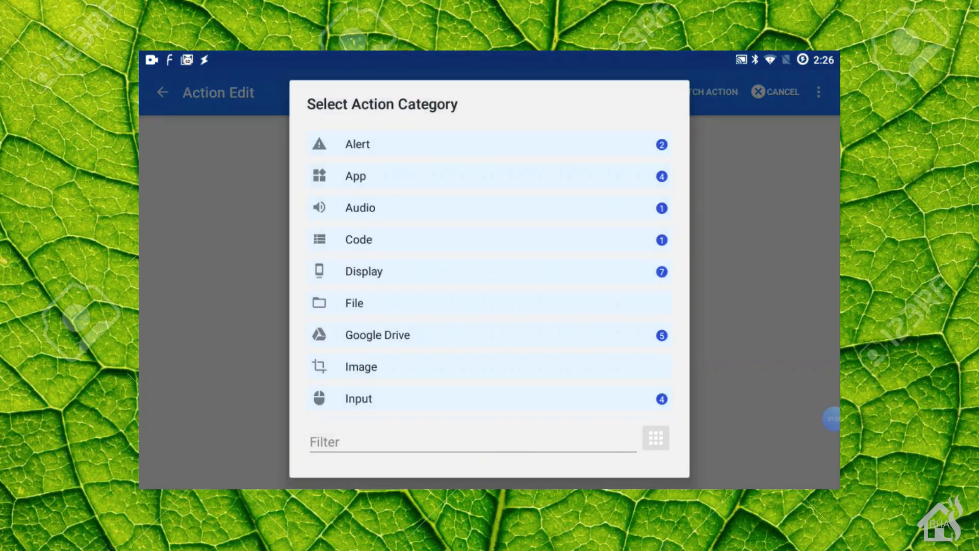
{"action": "scroll", "scroll_direction": "down", "scroll_amount": 3}
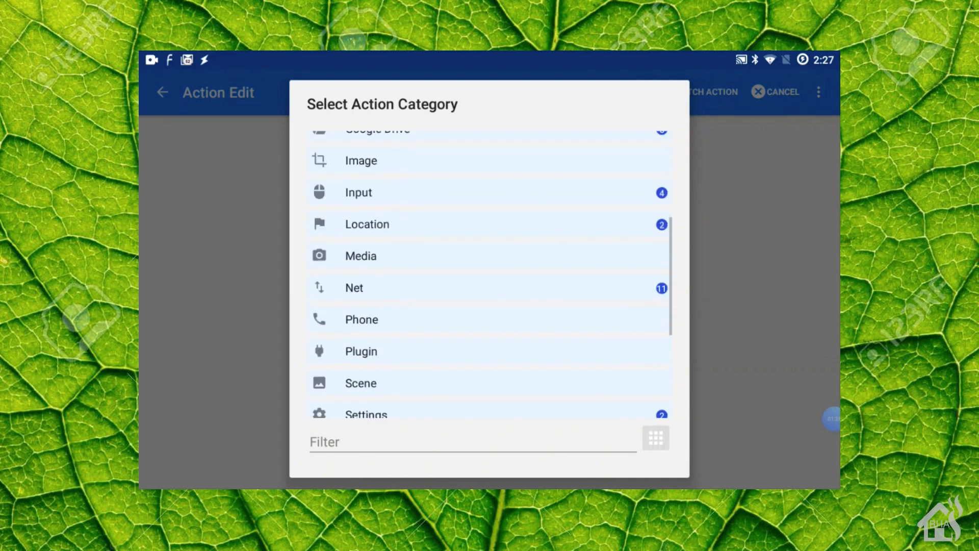
{"action": "scroll", "scroll_direction": "down", "scroll_amount": 3}
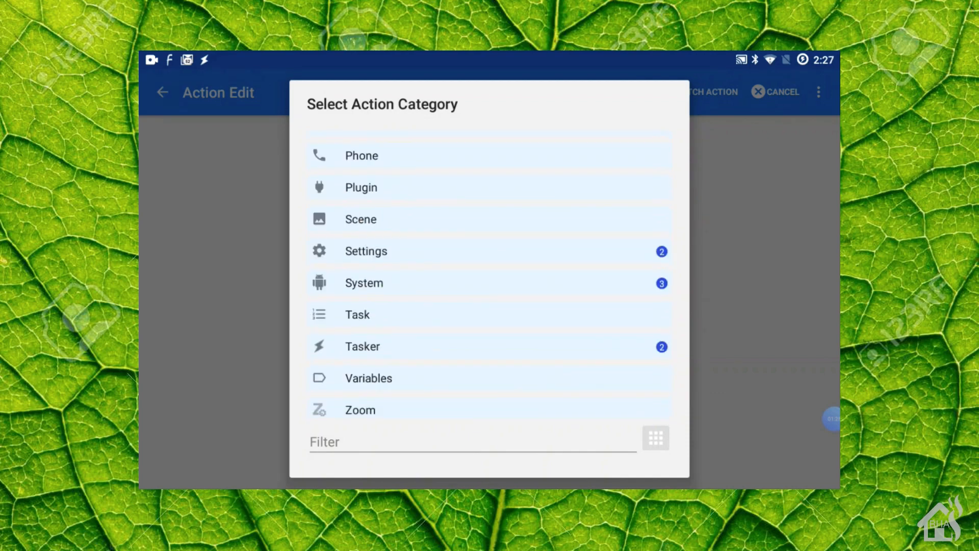
{"action": "left_click", "coordinate": [363, 283]}
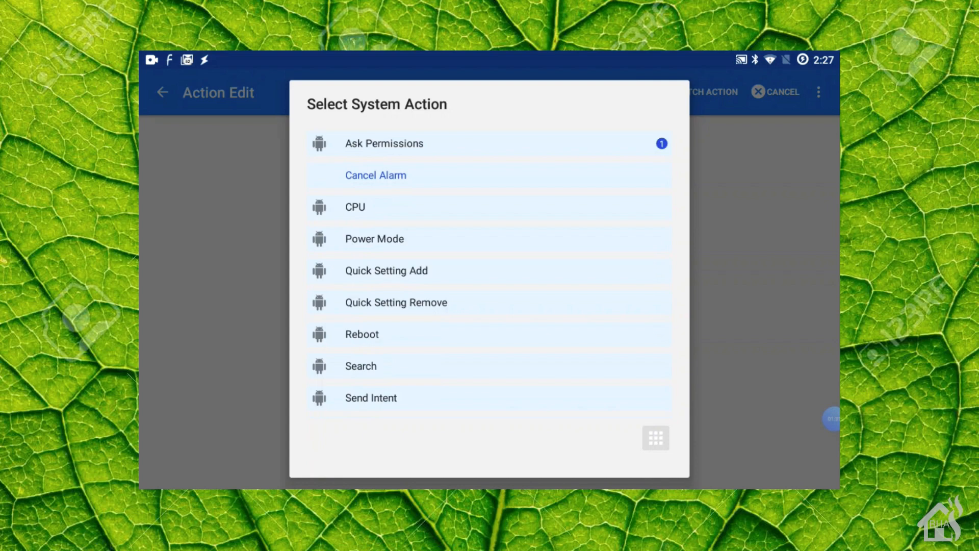
{"action": "left_click", "coordinate": [361, 333]}
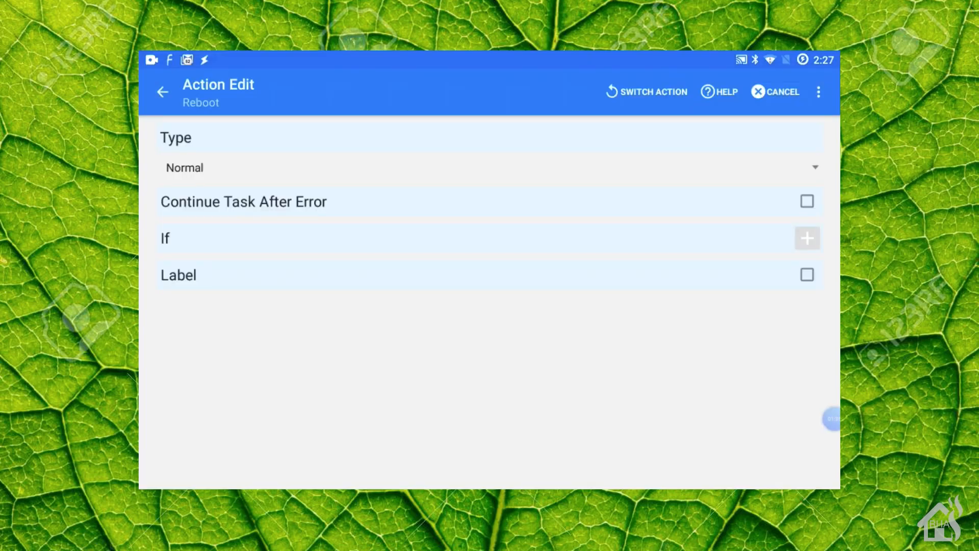
{"action": "left_click", "coordinate": [163, 92]}
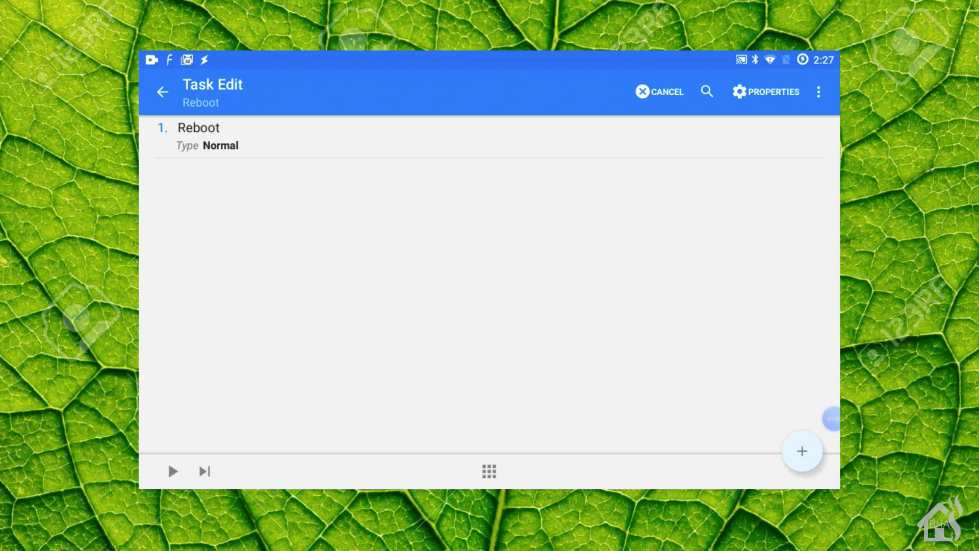
Finish editing the Reboot task and switch to the Profiles list
{"action": "left_click", "coordinate": [163, 92]}
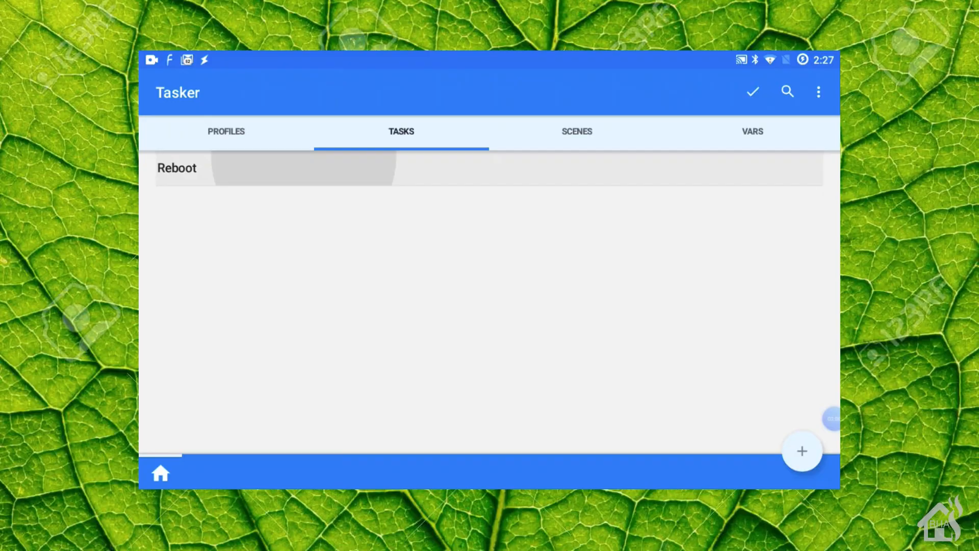
{"action": "left_click", "coordinate": [226, 131]}
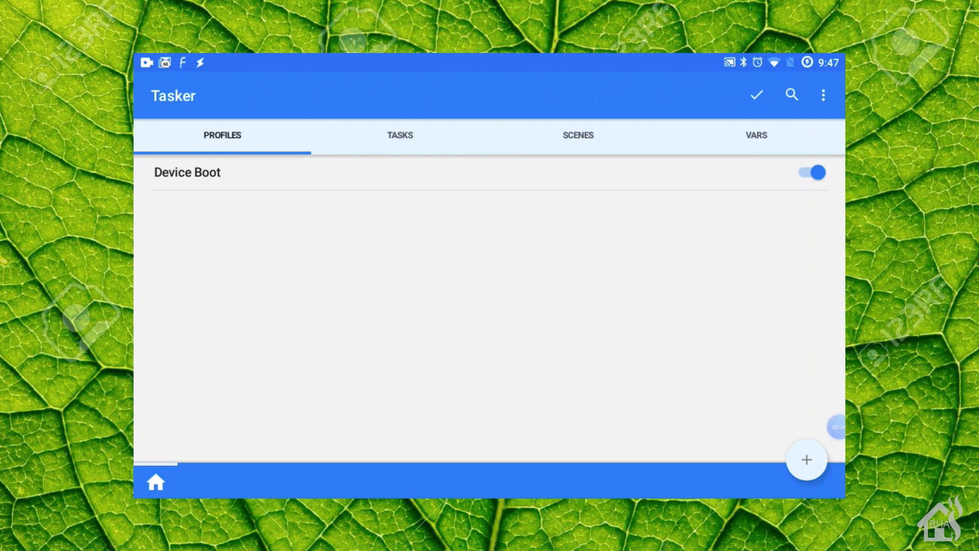
Create a new Time profile and set its FROM time to 9:55 AM
{"action": "left_click", "coordinate": [806, 459]}
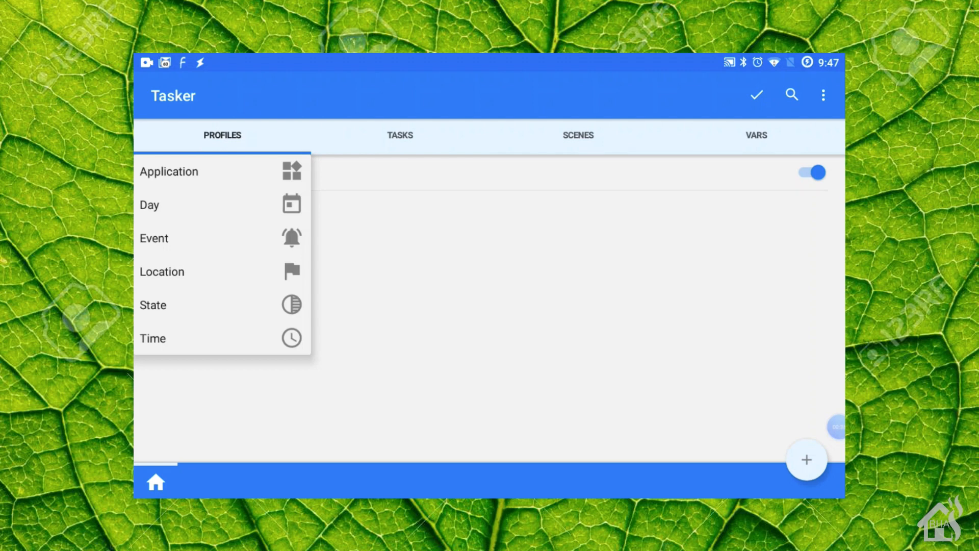
{"action": "left_click", "coordinate": [153, 338]}
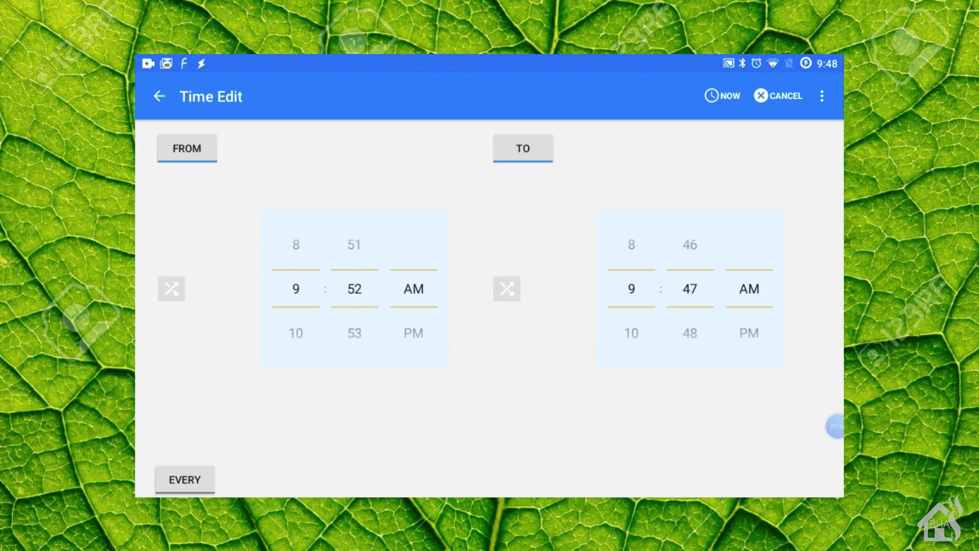
{"action": "scroll", "scroll_direction": "down", "scroll_amount": 3}
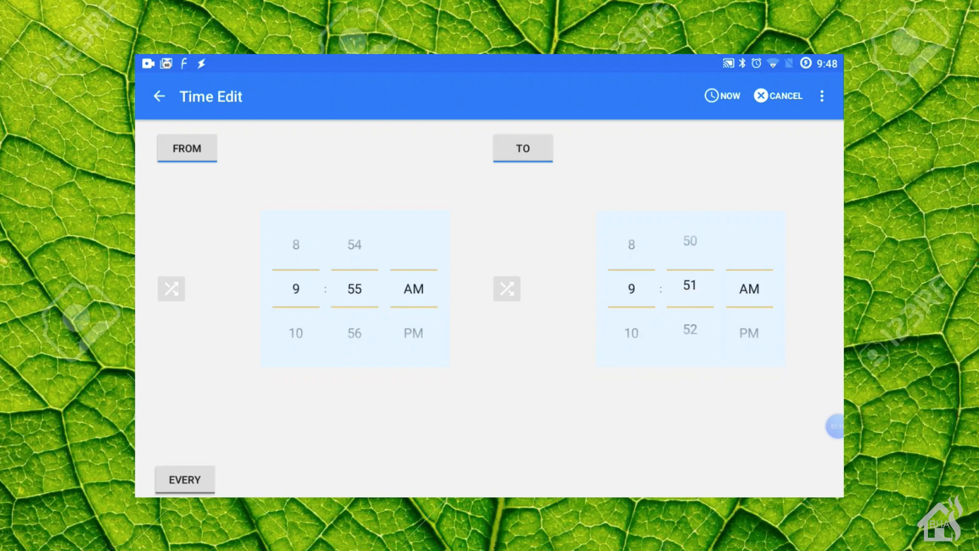
{"action": "scroll", "scroll_direction": "down", "scroll_amount": 3}
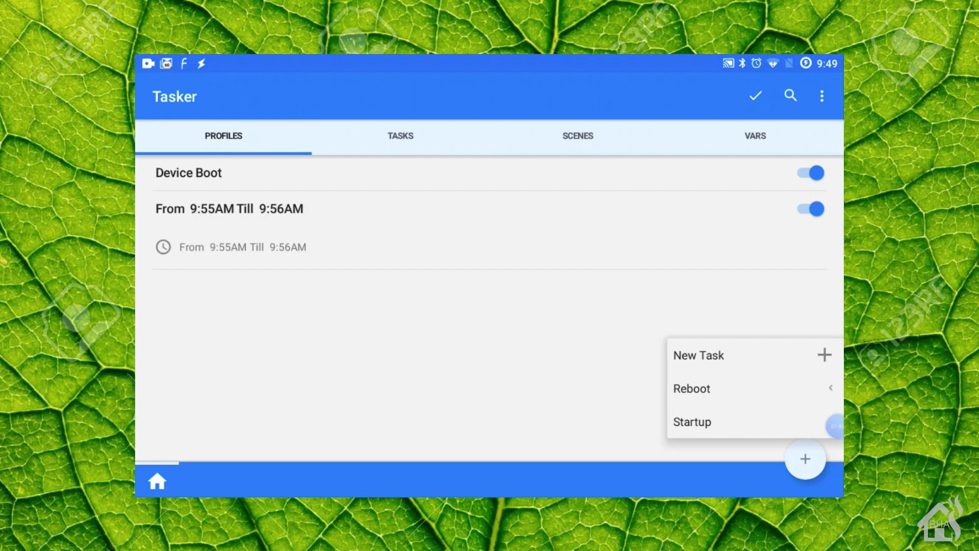
Link the Reboot task to the 9:55–9:56 AM profile and save the changes
{"action": "left_click", "coordinate": [691, 389]}
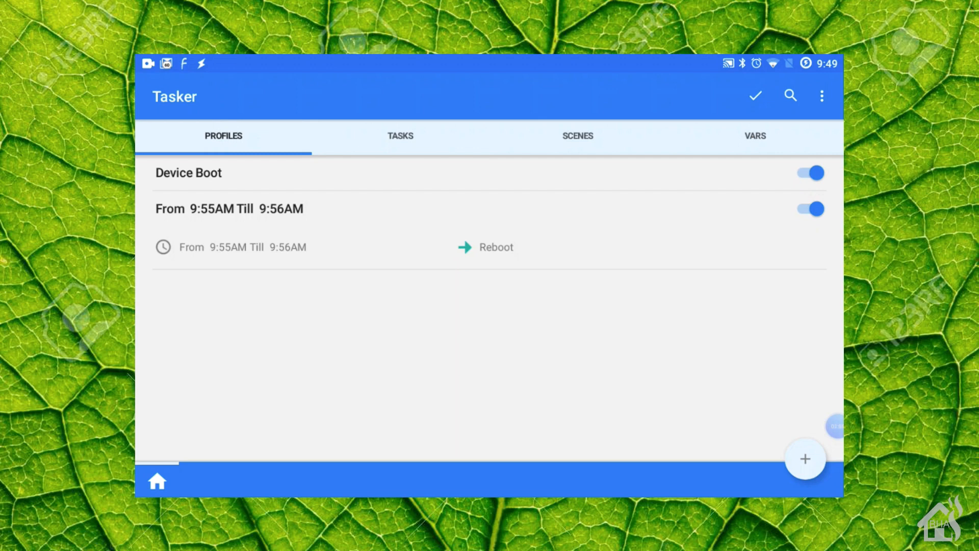
{"action": "left_click", "coordinate": [755, 96]}
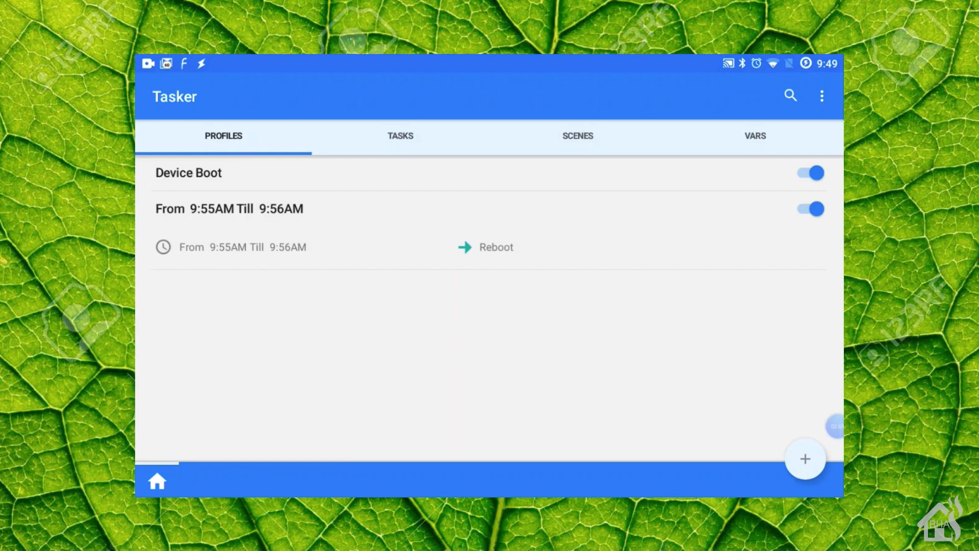